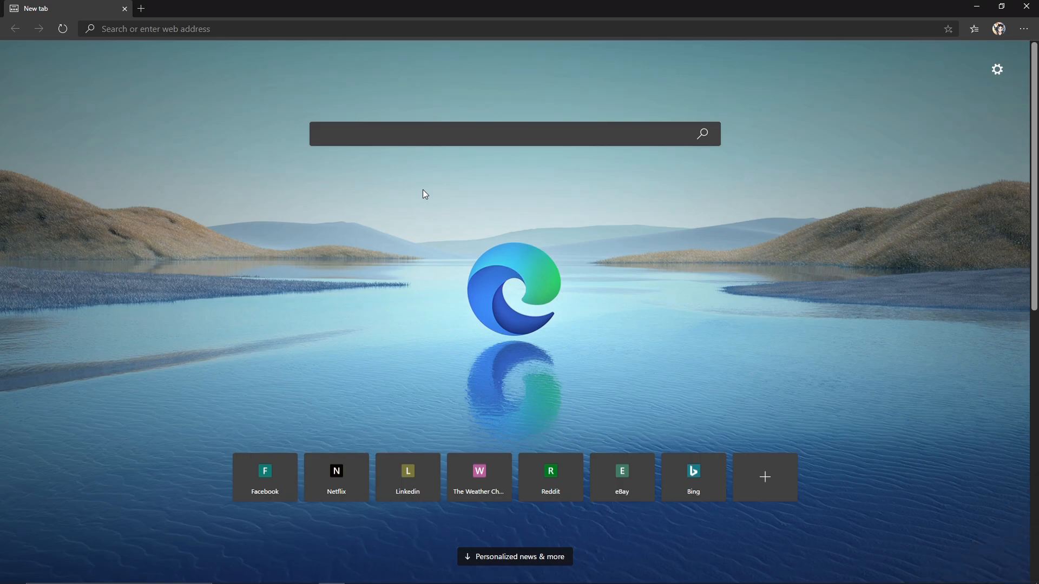
pyautogui.moveTo(188, 75)
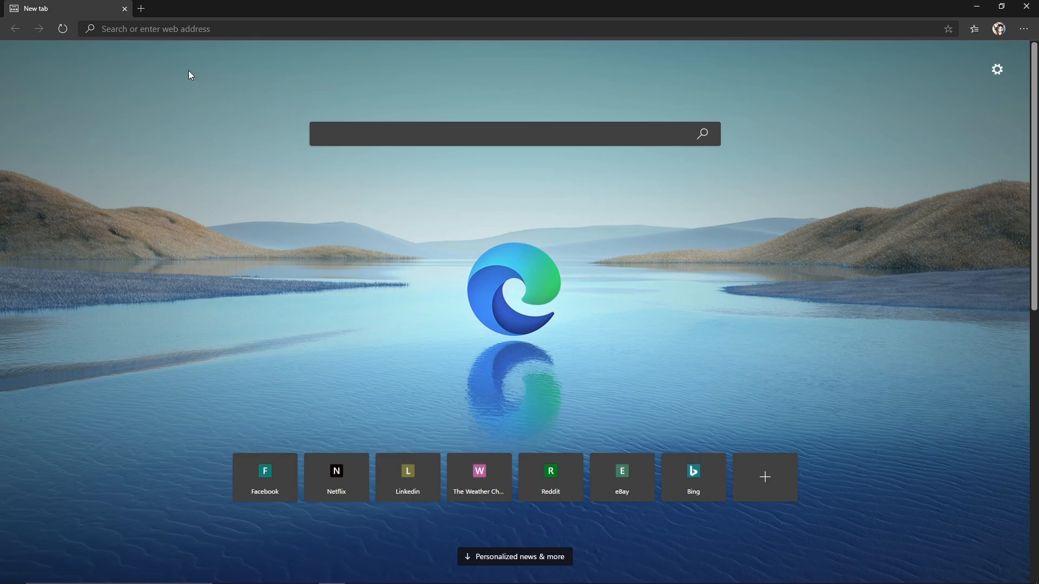
# Search Bing for 'voicemeter banana'.
pyautogui.write('voicemeter banana')
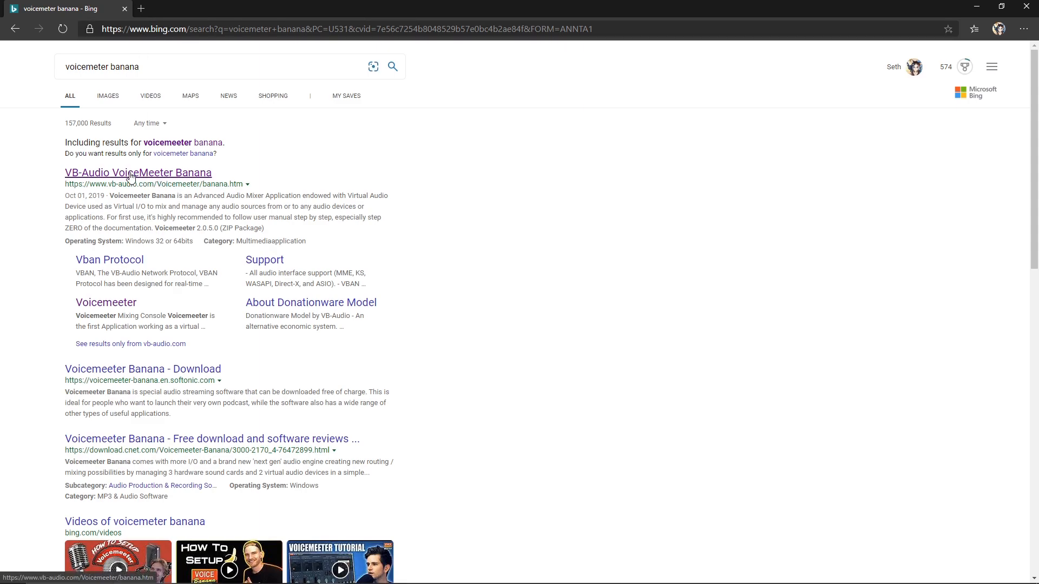
# Download the Voicemeeter Banana setup program from the VB-Audio VoiceMeeter Banana page.
pyautogui.click(138, 172)
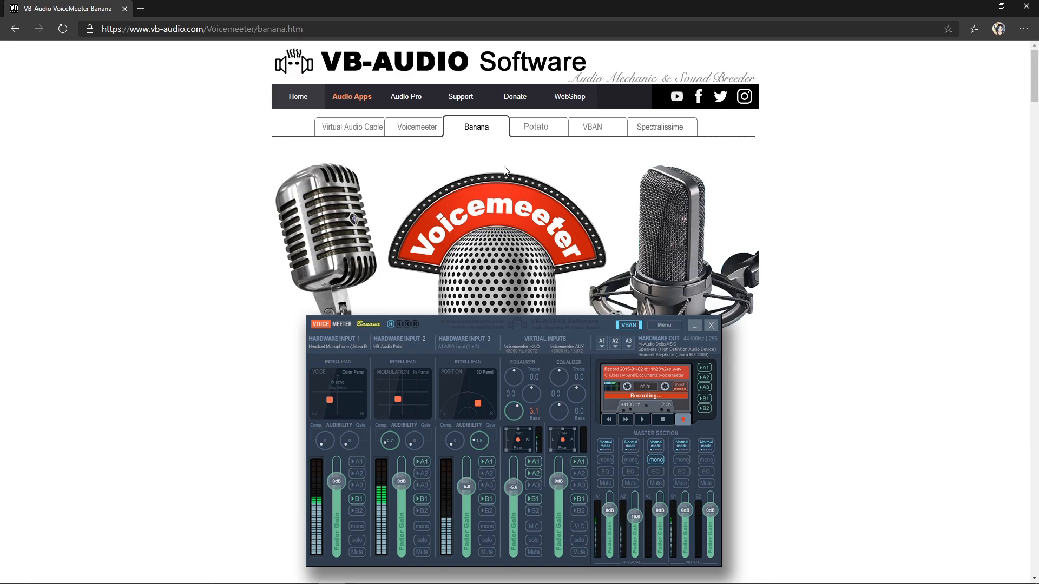
pyautogui.moveTo(484, 237)
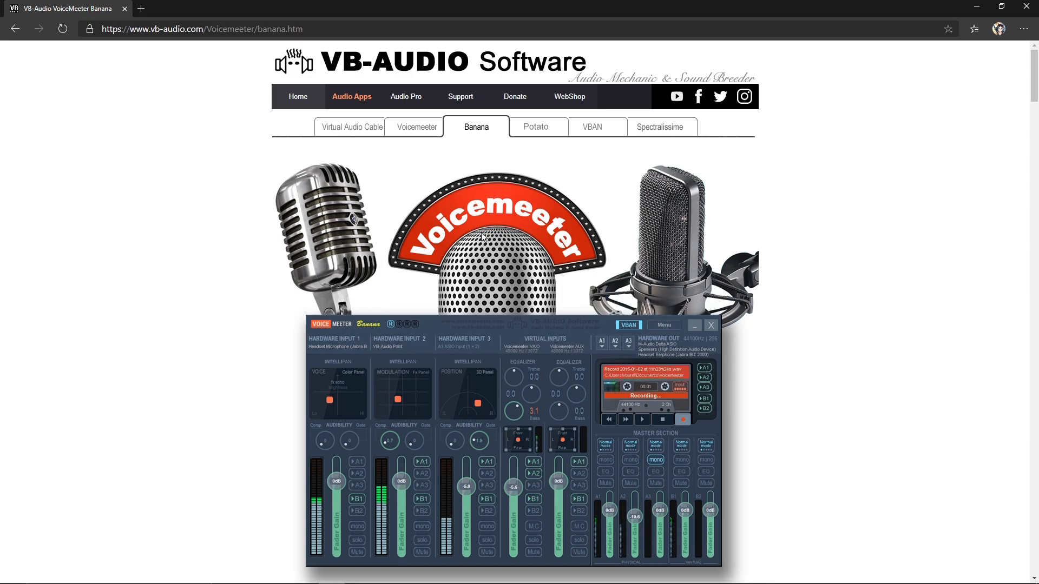
pyautogui.scroll(-3)
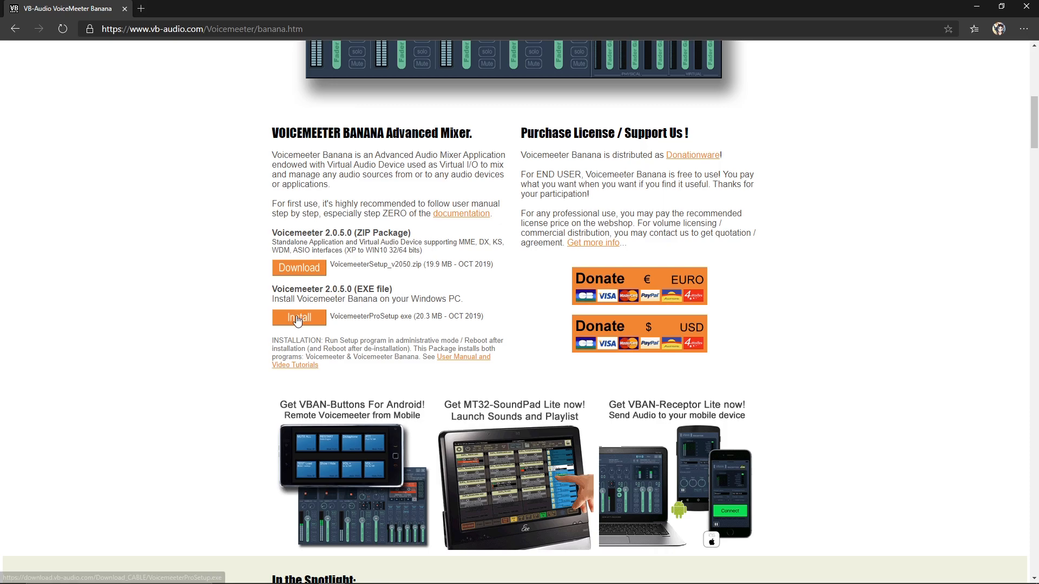
pyautogui.click(298, 317)
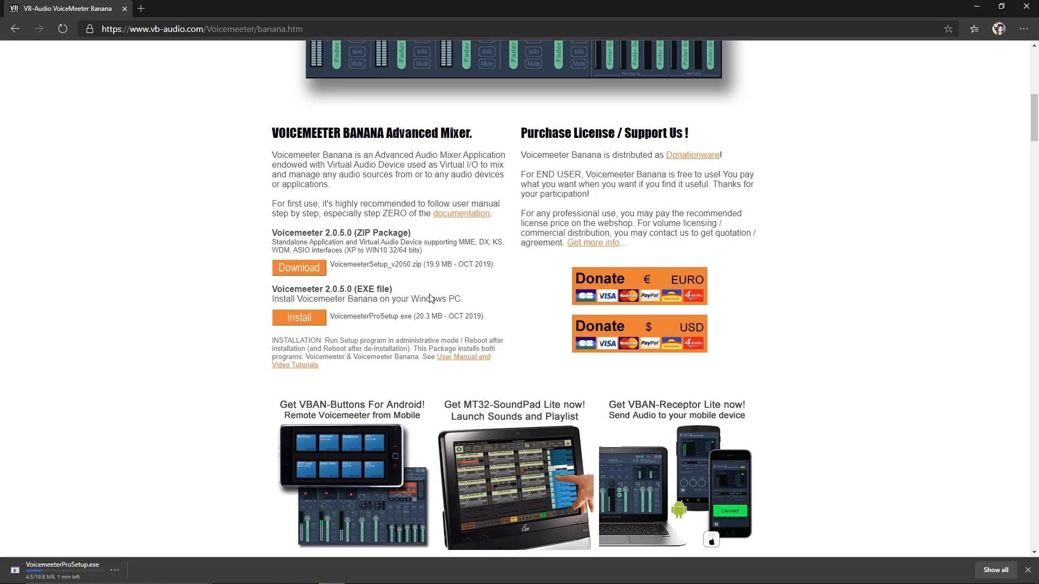
# Download the VB-CABLE driver package from the Virtual Audio Cable page.
pyautogui.scroll(3)
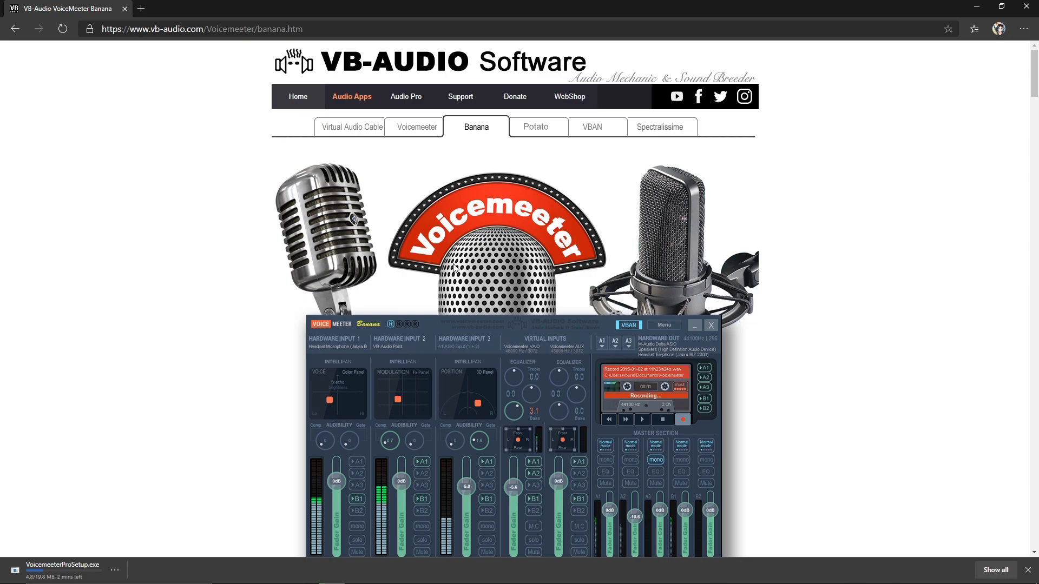
pyautogui.click(352, 126)
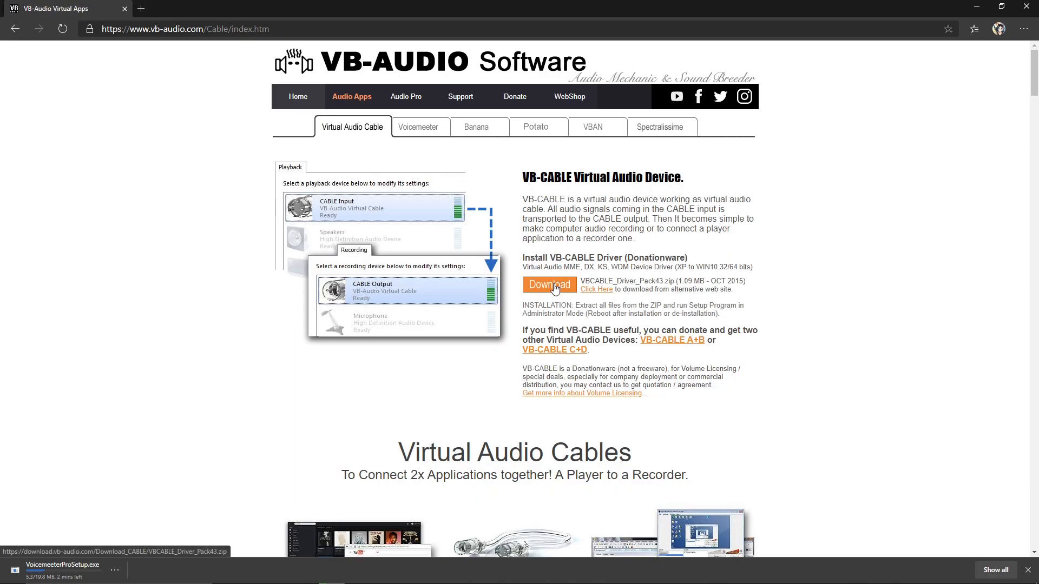
pyautogui.click(549, 284)
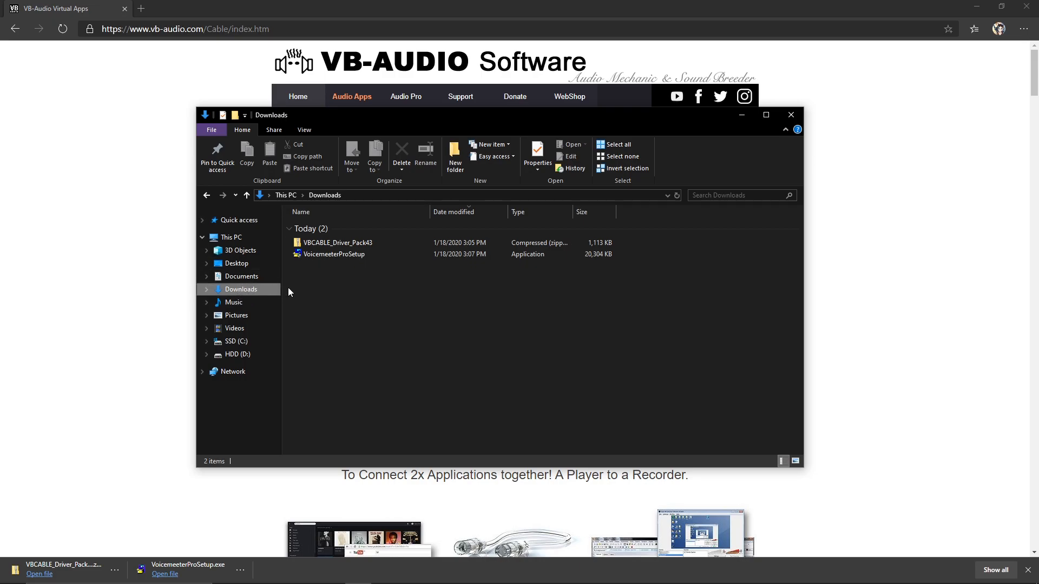
pyautogui.click(334, 254)
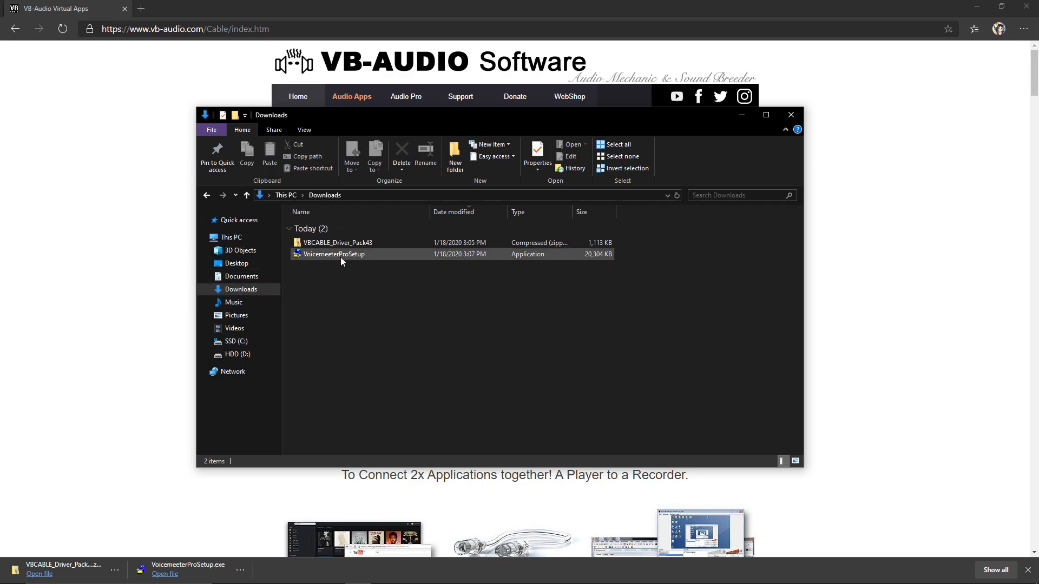
pyautogui.doubleClick(334, 253)
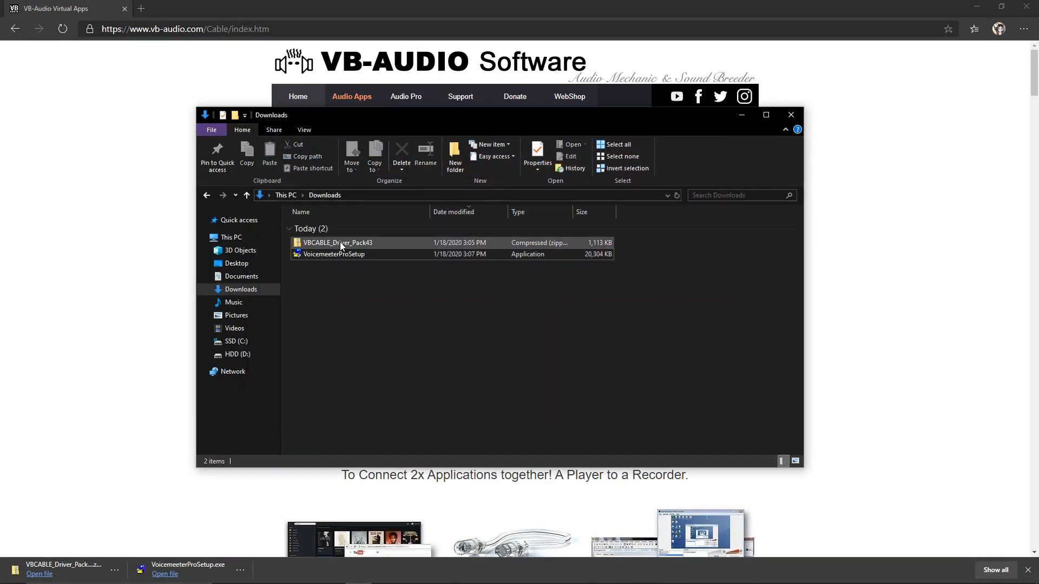
# Extract VBCABLE_Driver_Pack43.zip into a VBCABLE_Driver_Pack43 folder in Downloads.
pyautogui.rightClick(336, 242)
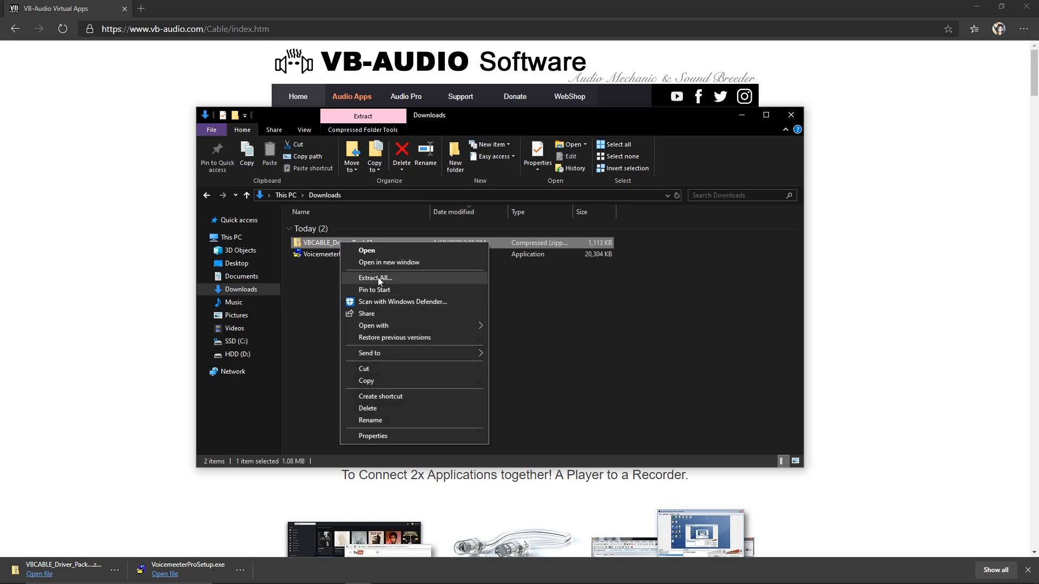
pyautogui.click(375, 278)
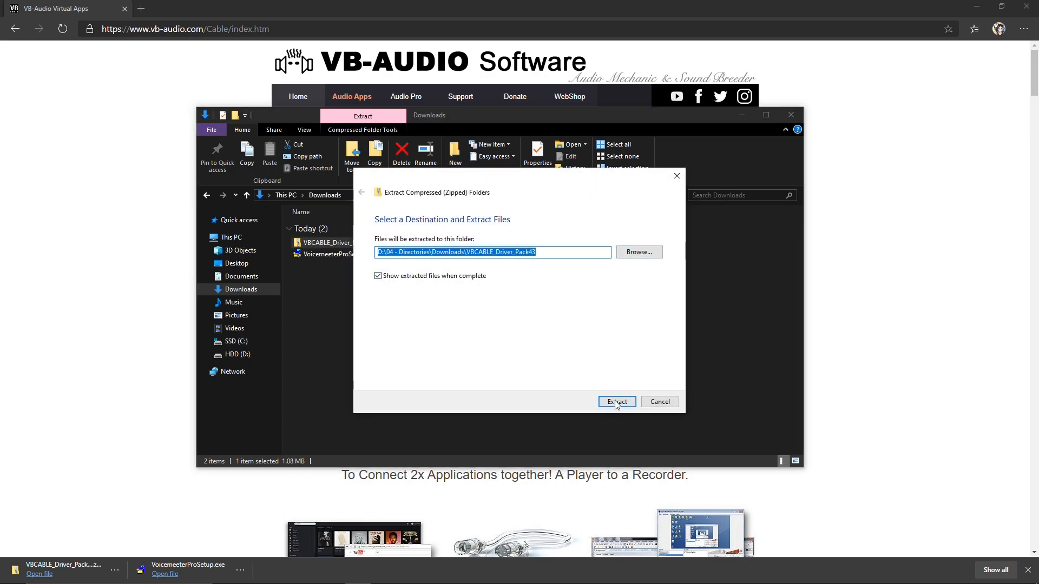
pyautogui.click(615, 401)
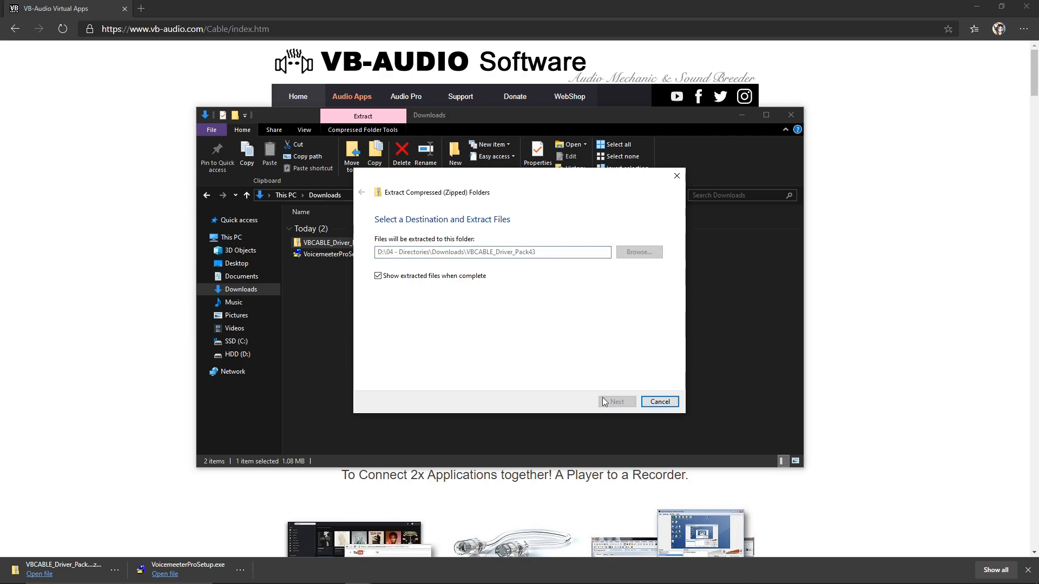
pyautogui.click(616, 401)
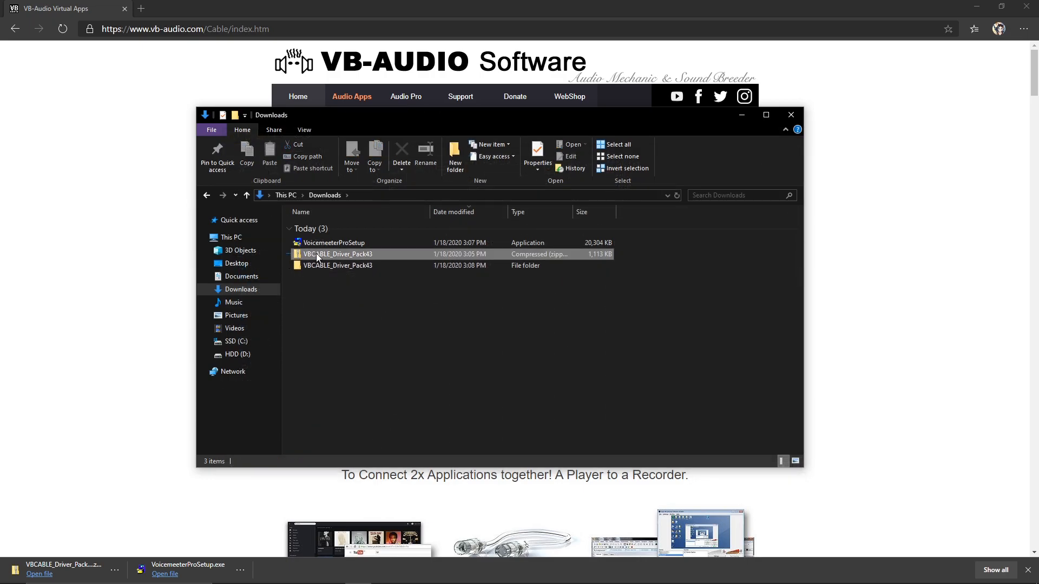
# Delete the driver zip, extracted VB-CABLE folder and Voicemeeter installer from Downloads.
pyautogui.click(337, 254)
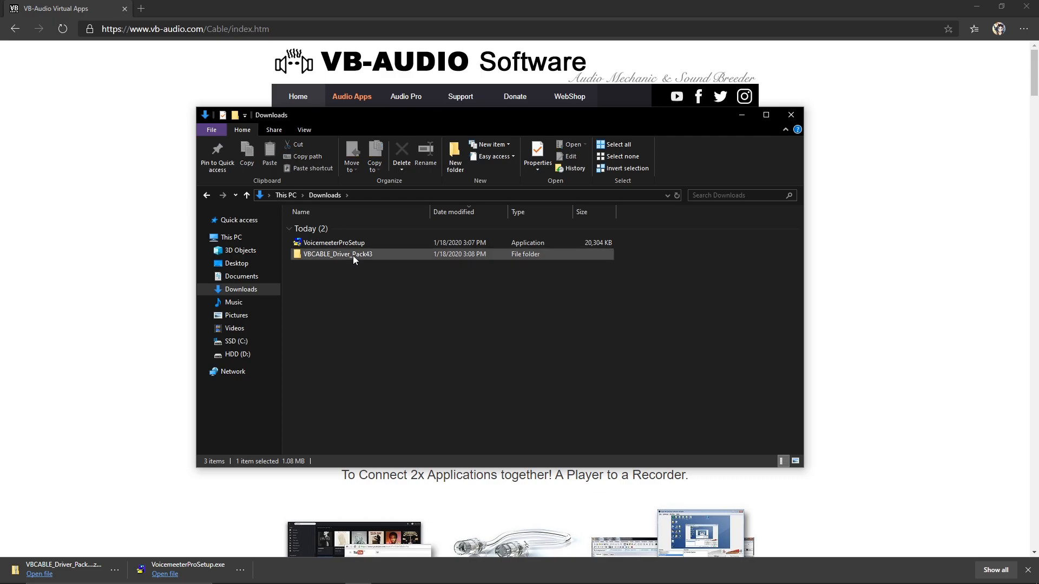
pyautogui.doubleClick(337, 254)
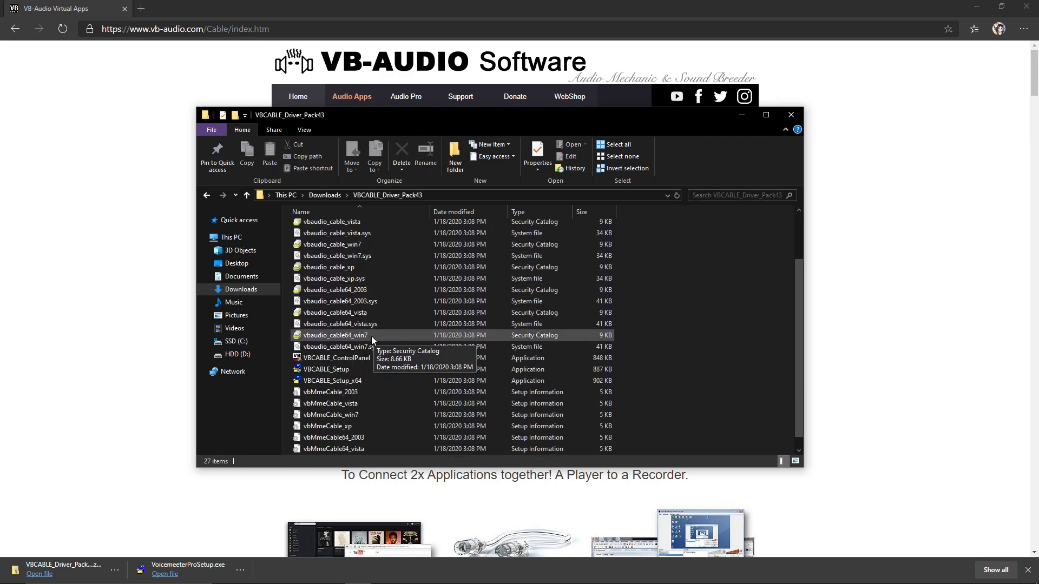
pyautogui.moveTo(327, 369)
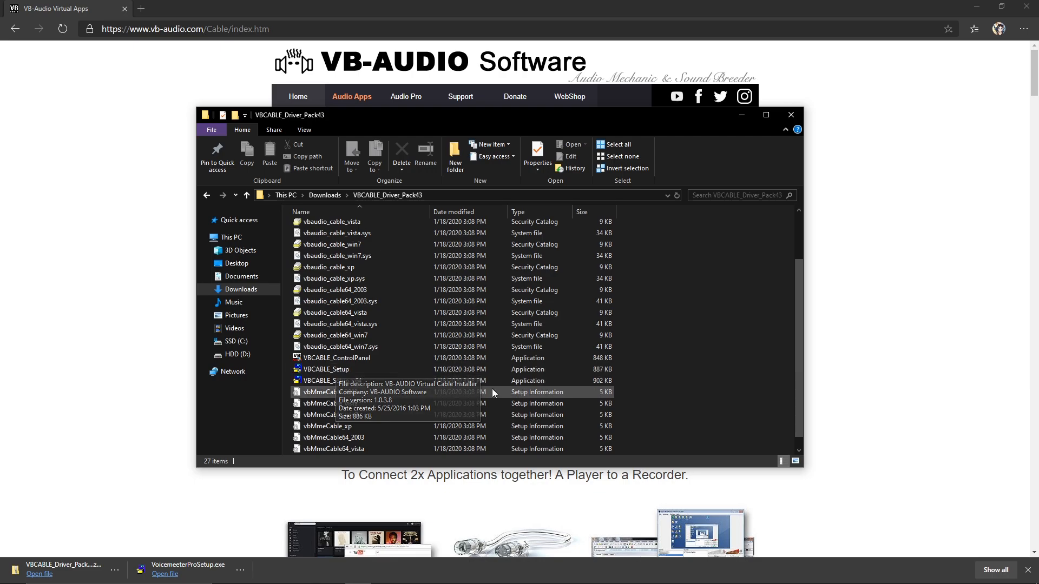
pyautogui.scroll(3)
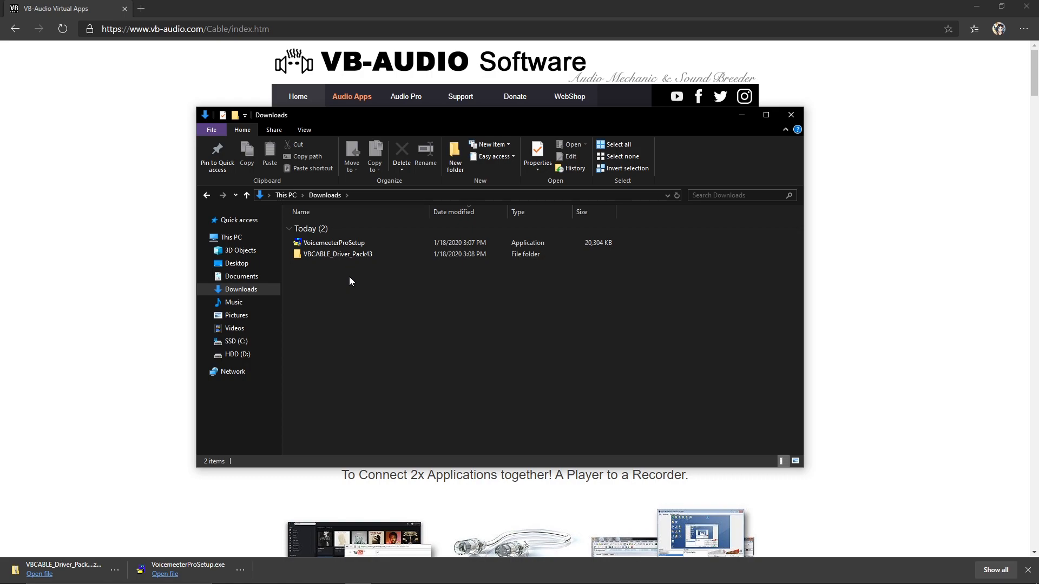
pyautogui.press('ctrl+a')
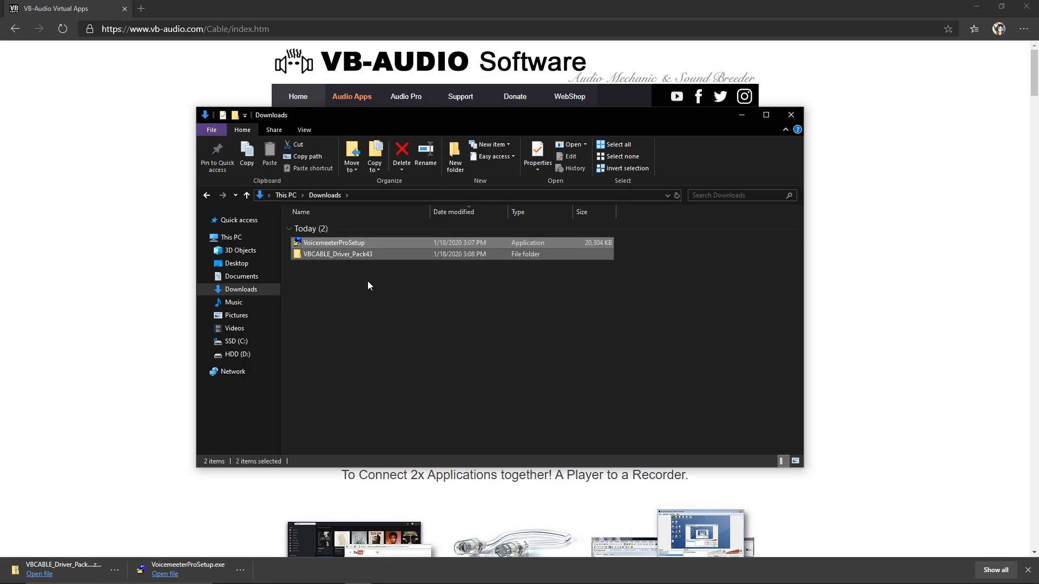
pyautogui.click(400, 155)
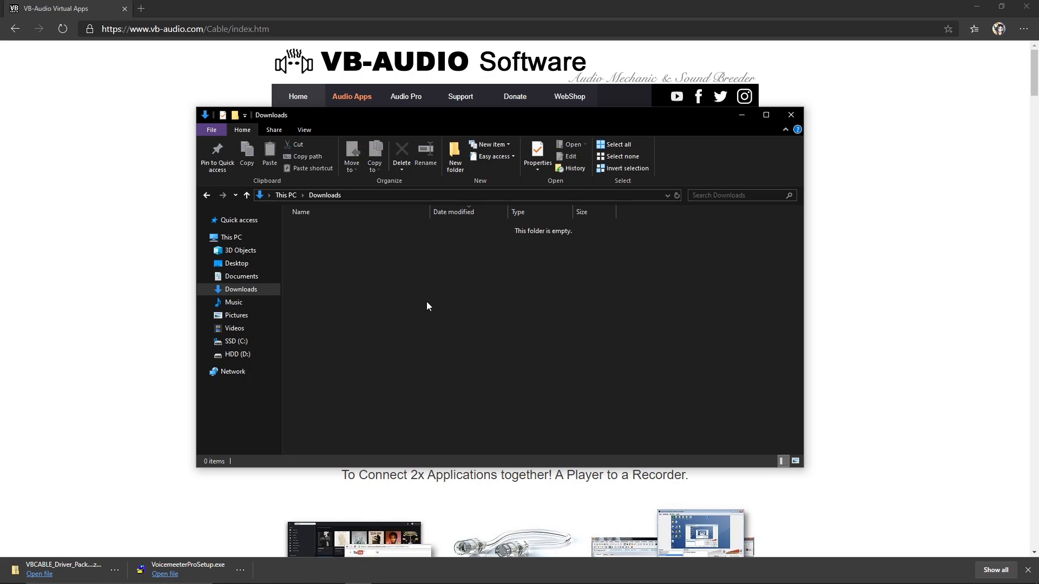
pyautogui.moveTo(540, 238)
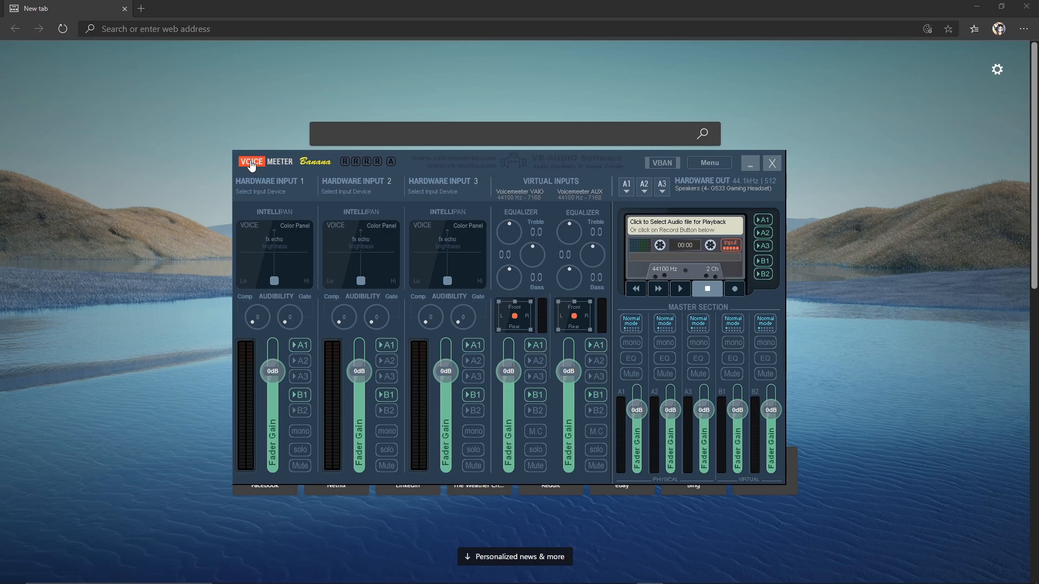
pyautogui.moveTo(126, 477)
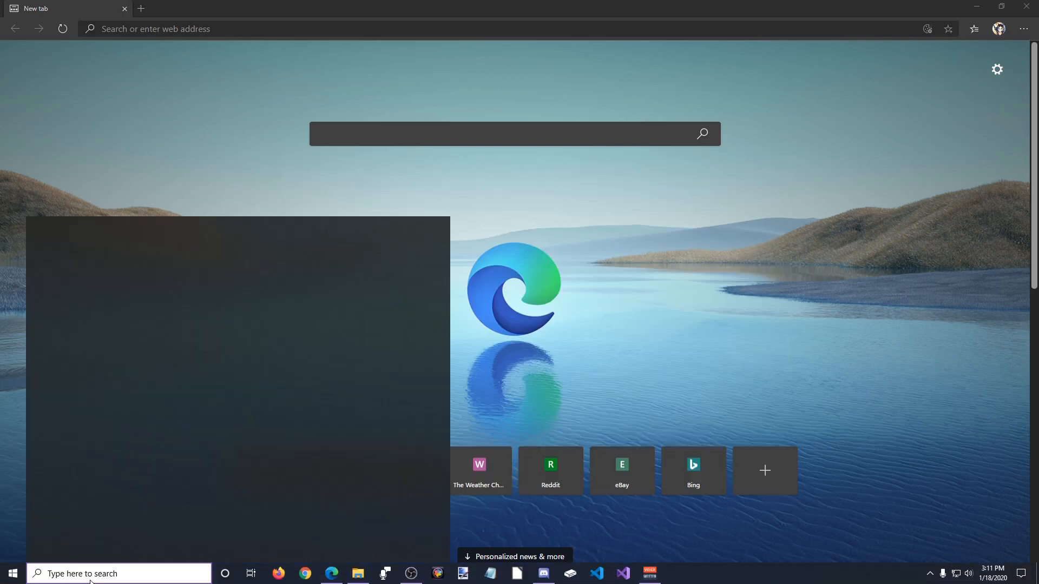
# Launch Voicemeeter and set A1 hardware out to WDM: Speakers (4- G533 Gaming Headset).
pyautogui.write('voice')
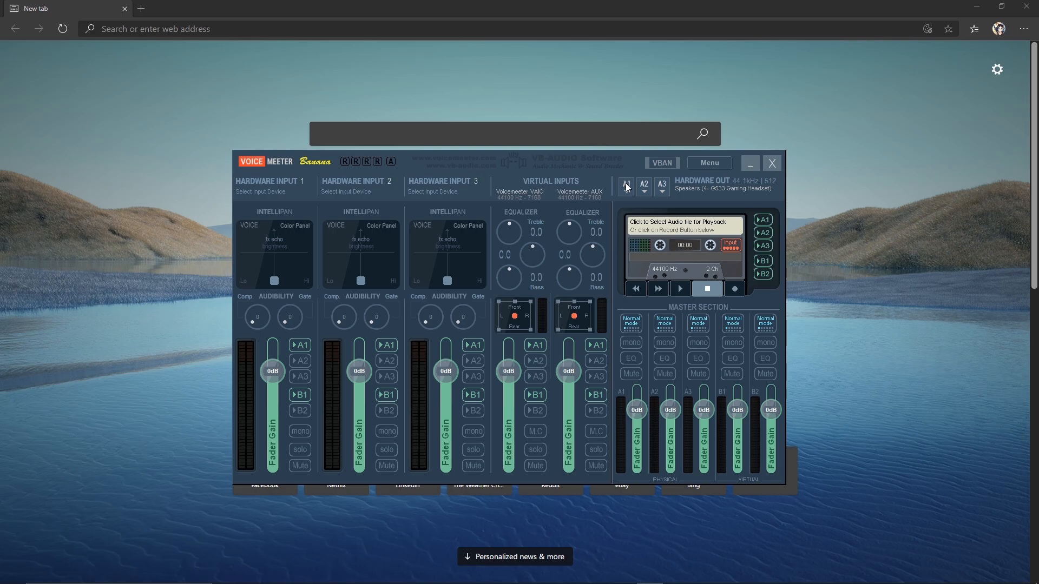
pyautogui.click(625, 186)
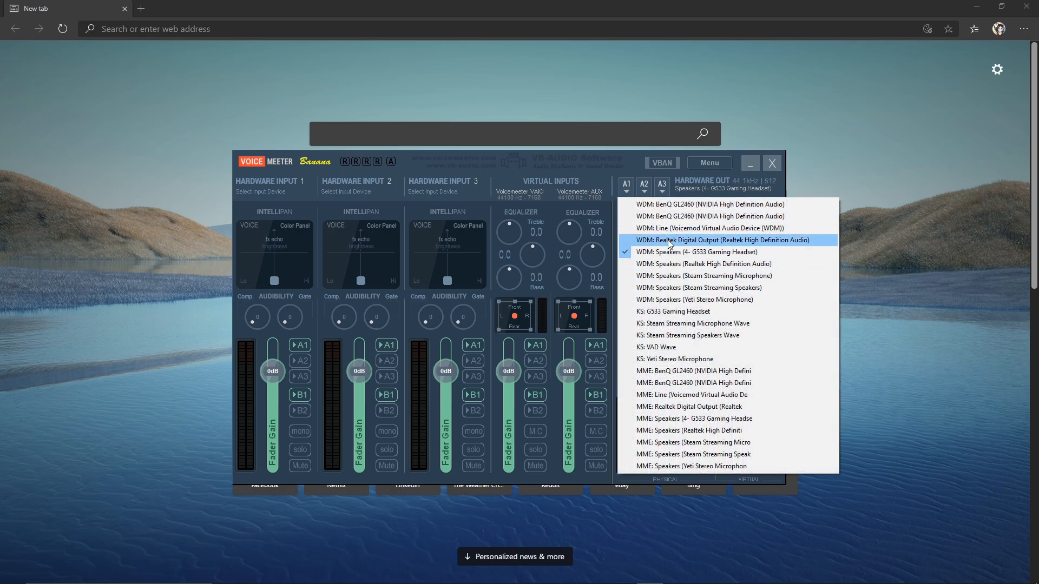
pyautogui.moveTo(679, 254)
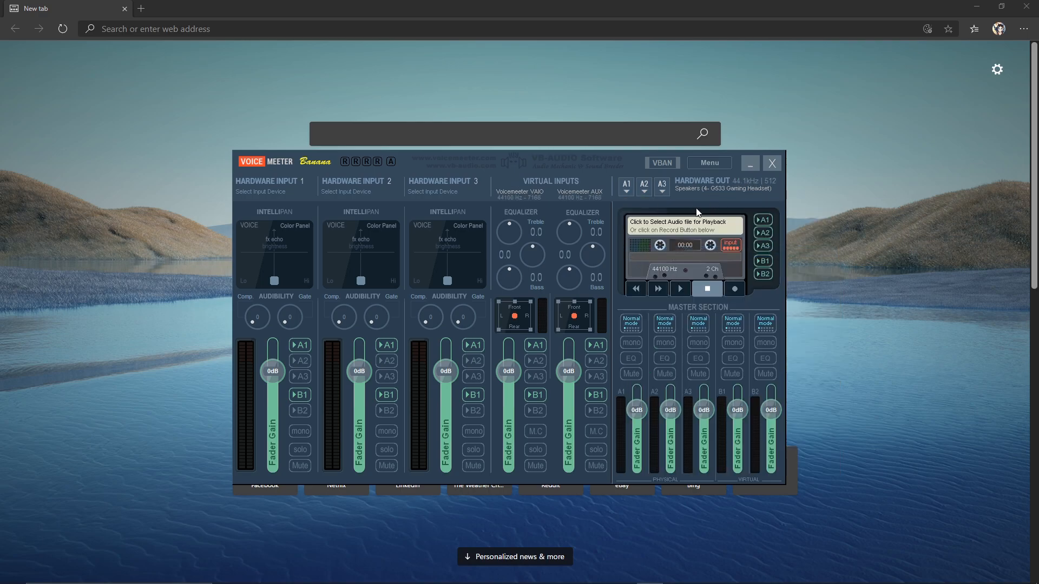
pyautogui.moveTo(508, 198)
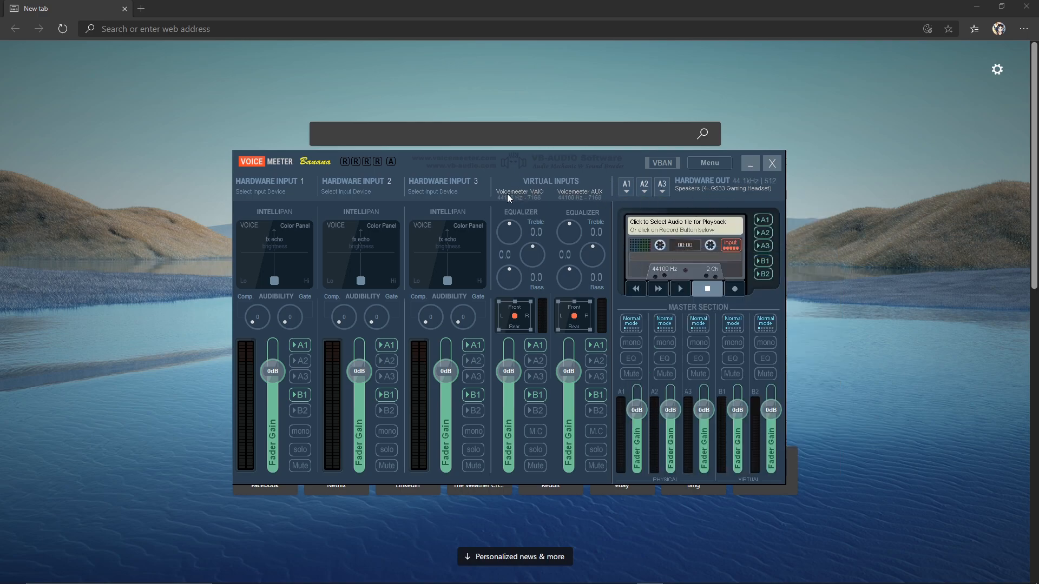
pyautogui.moveTo(554, 204)
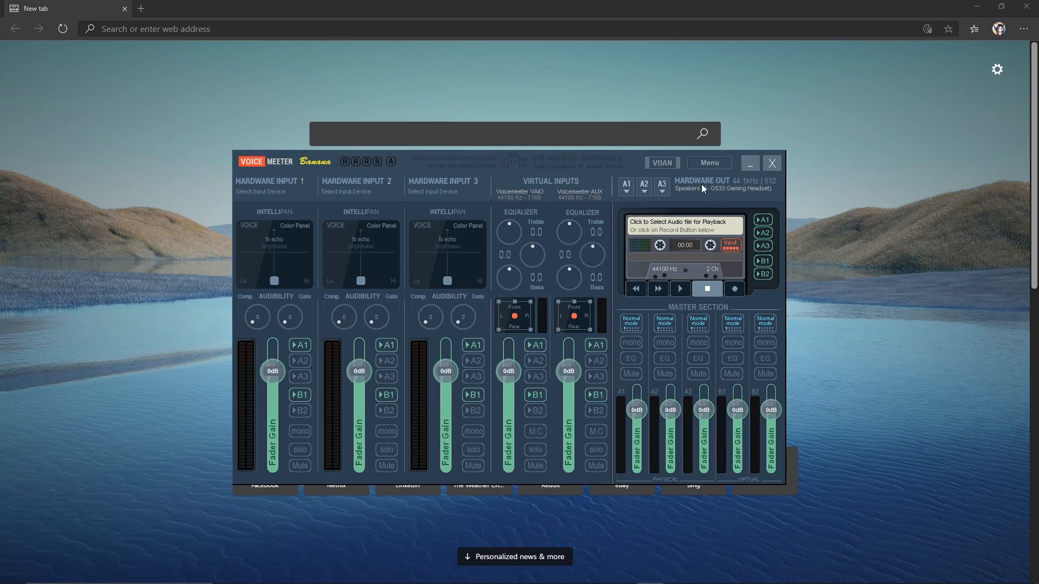
pyautogui.moveTo(557, 197)
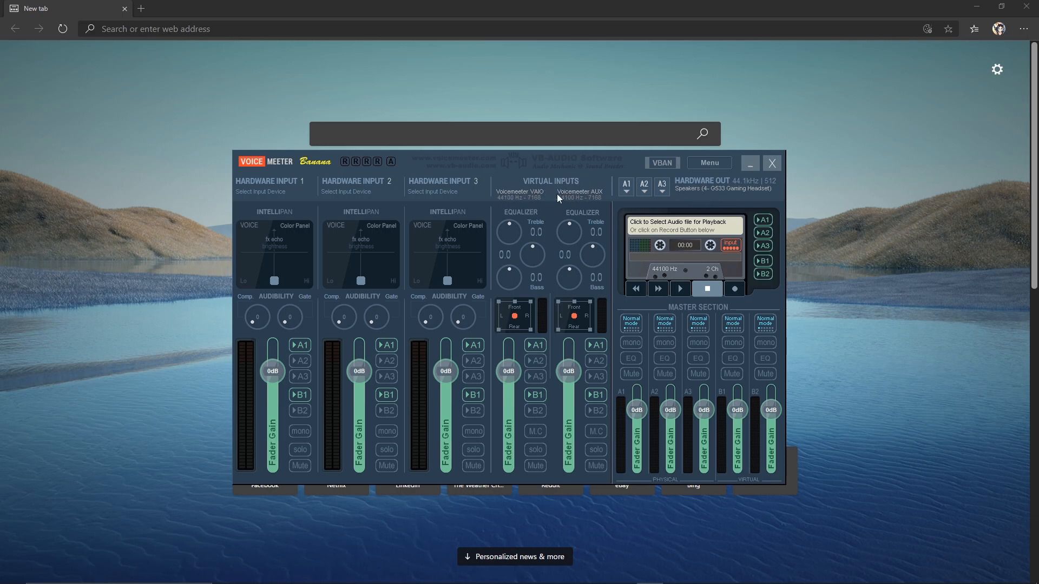
pyautogui.moveTo(558, 197)
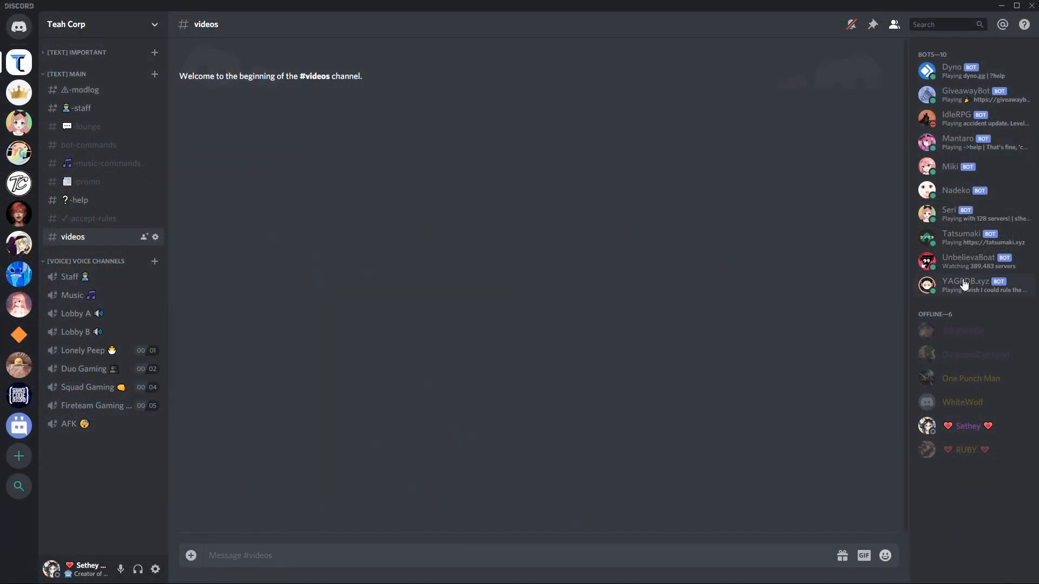
pyautogui.moveTo(156, 570)
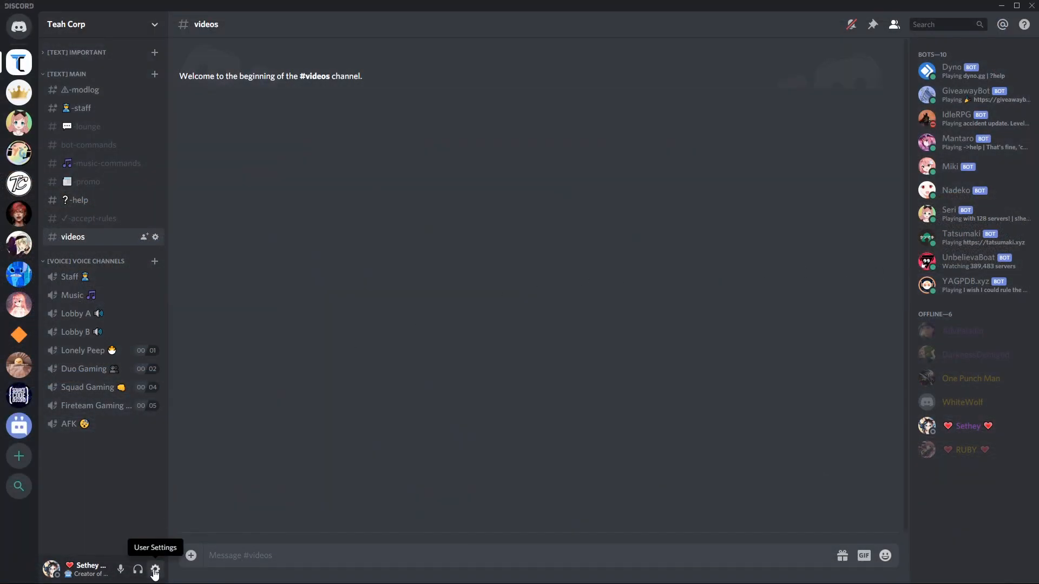
# Set Discord's voice output device to VoiceMeeter Aux Input and return to #videos.
pyautogui.click(154, 569)
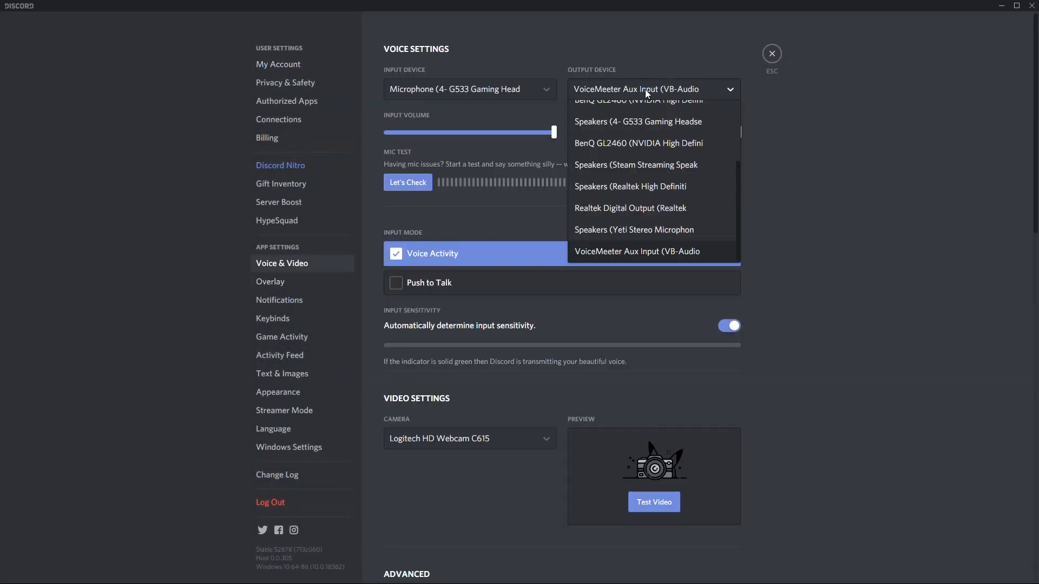
pyautogui.moveTo(647, 260)
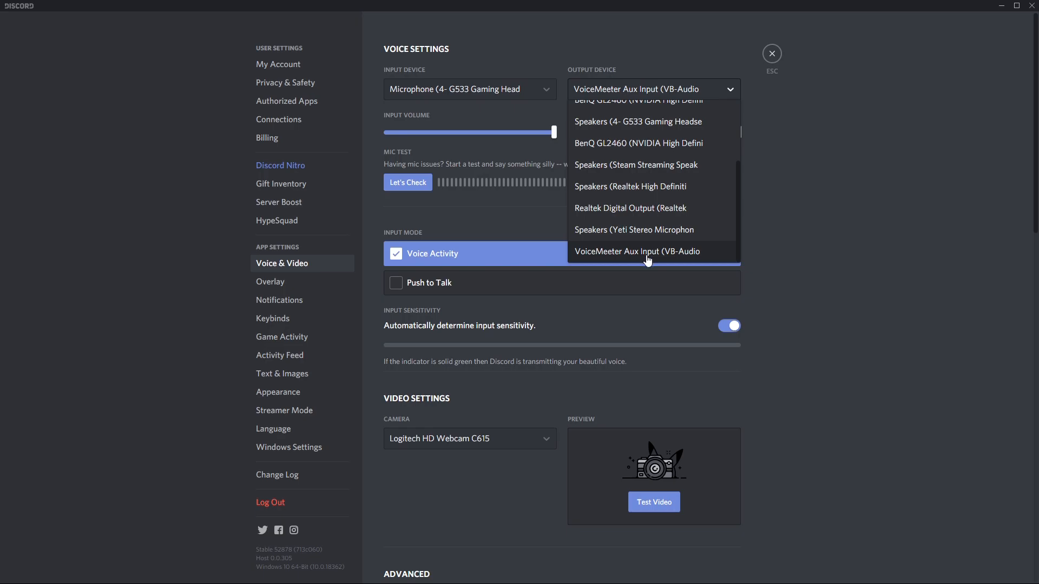
pyautogui.moveTo(755, 59)
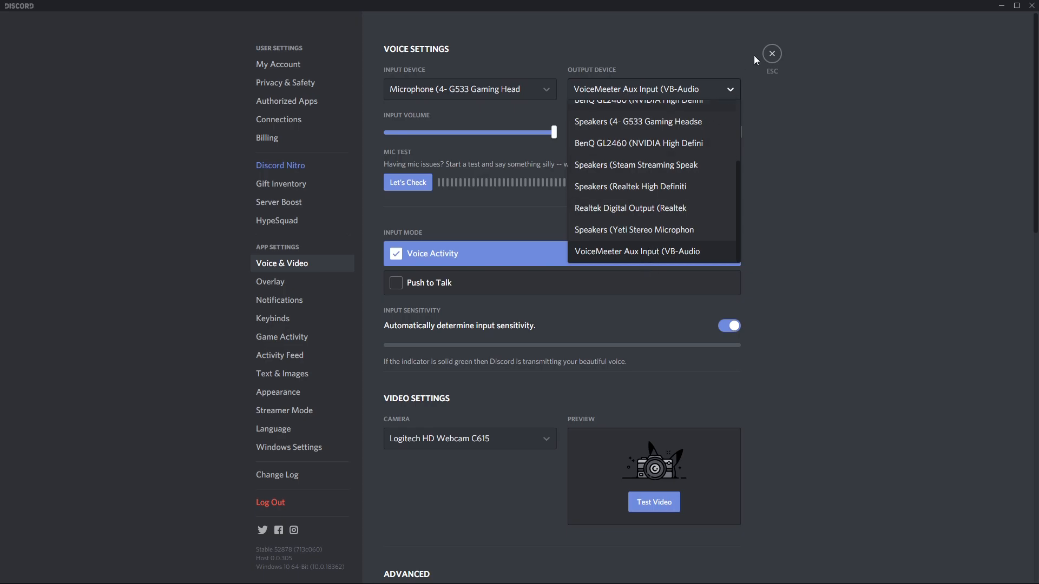
pyautogui.click(771, 53)
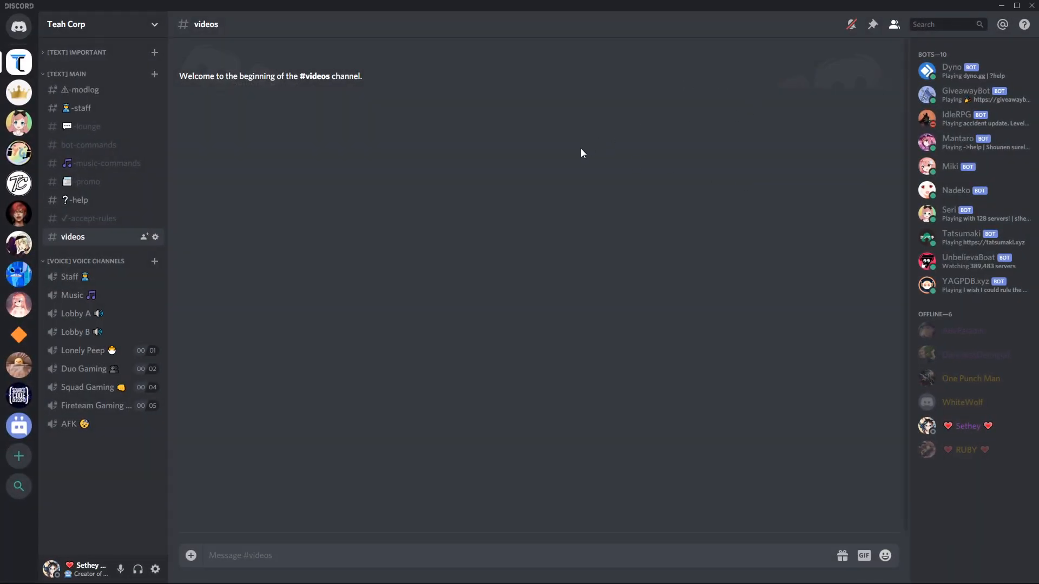
pyautogui.moveTo(190, 344)
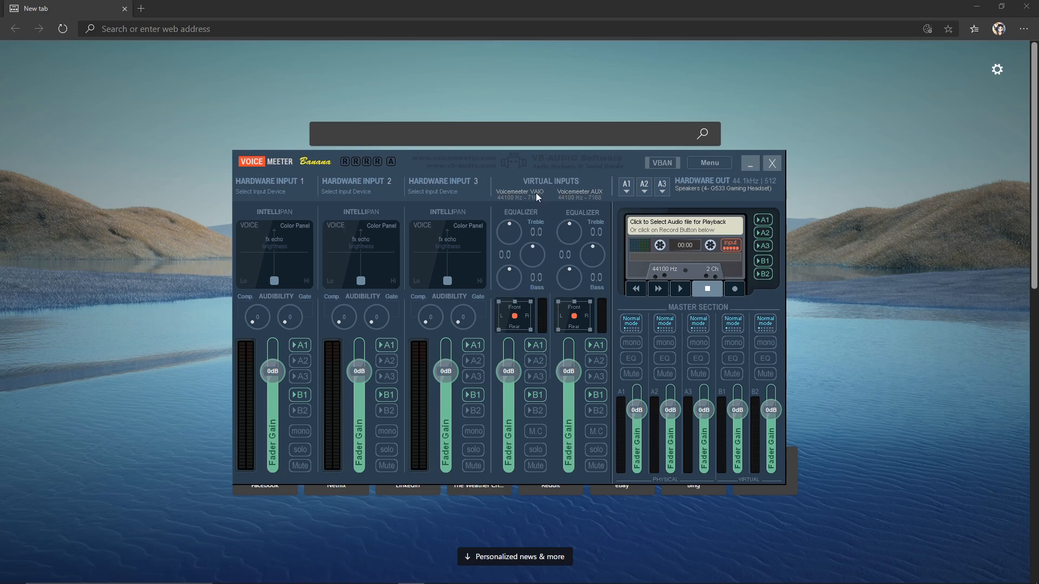
pyautogui.moveTo(688, 187)
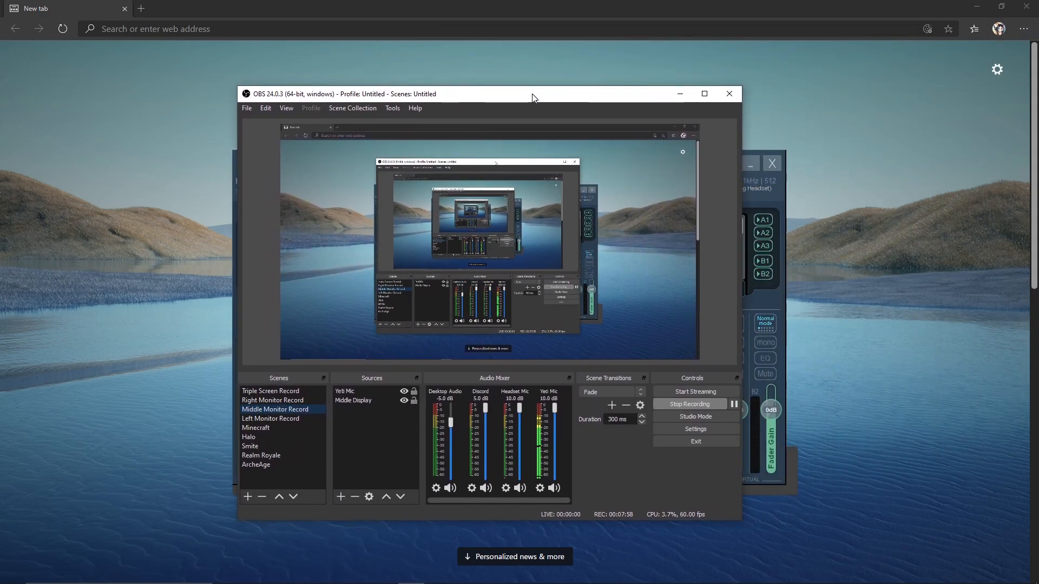
pyautogui.moveTo(391, 459)
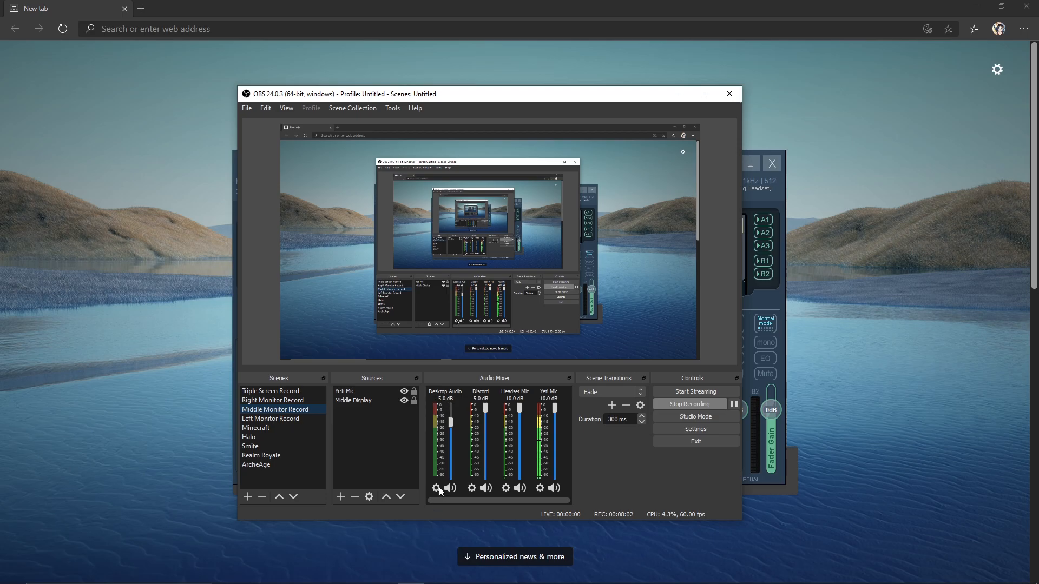
# Confirm Desktop Audio uses VoiceMeeter Input and Discord uses VoiceMeeter Aux Input.
pyautogui.click(434, 488)
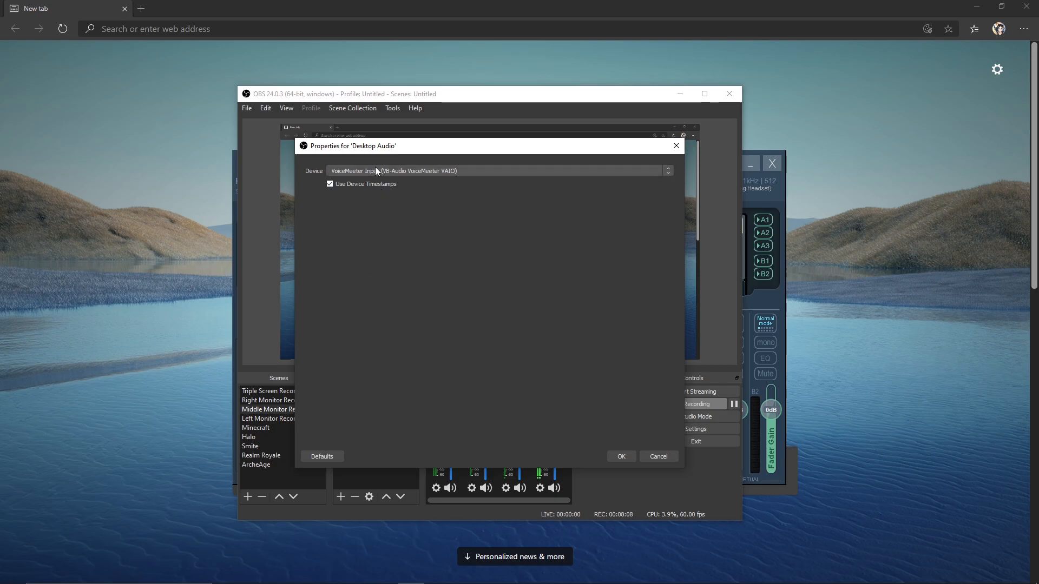
pyautogui.moveTo(373, 178)
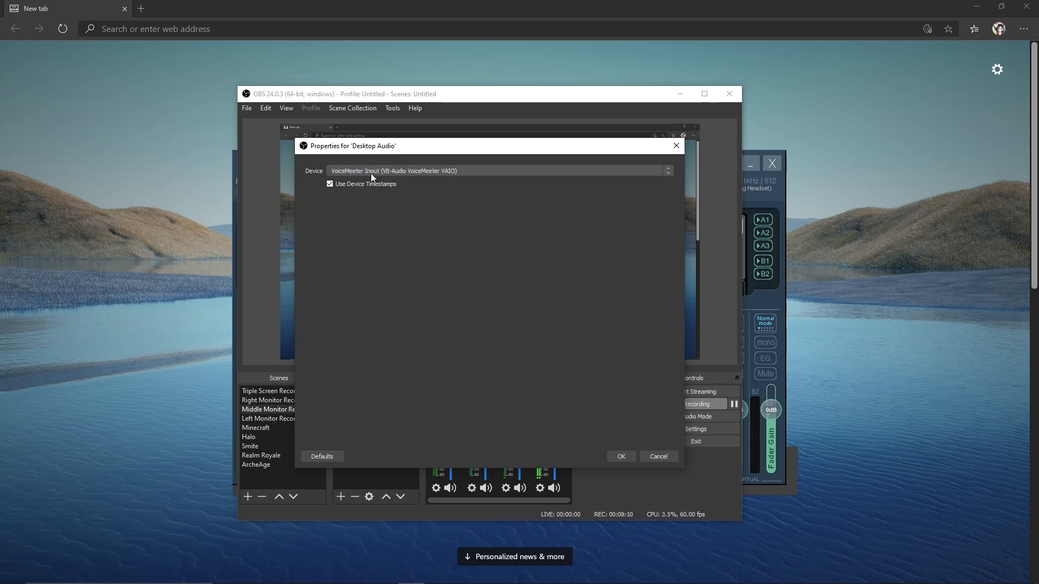
pyautogui.moveTo(514, 180)
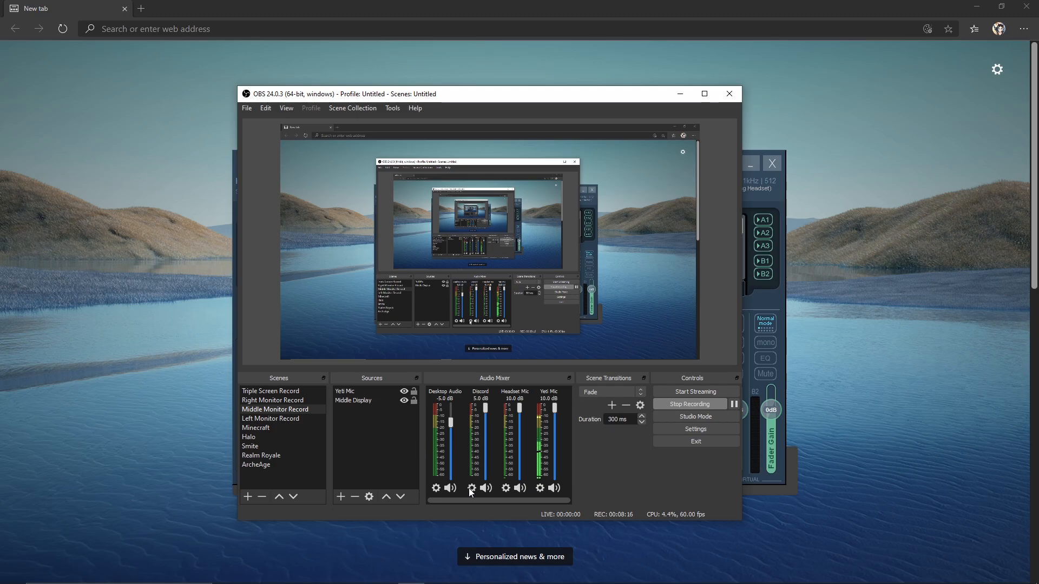
pyautogui.click(472, 488)
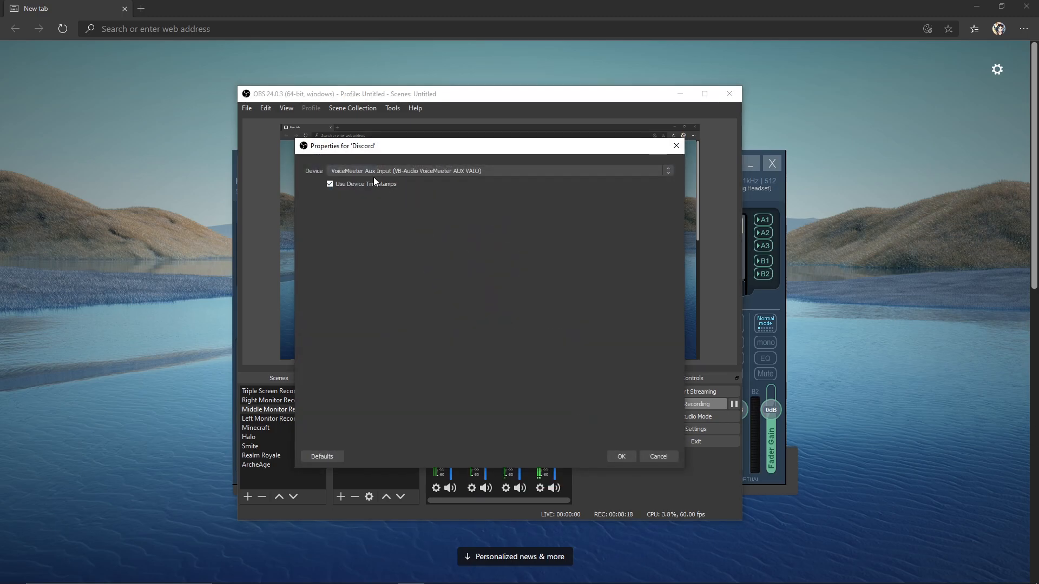
pyautogui.click(620, 455)
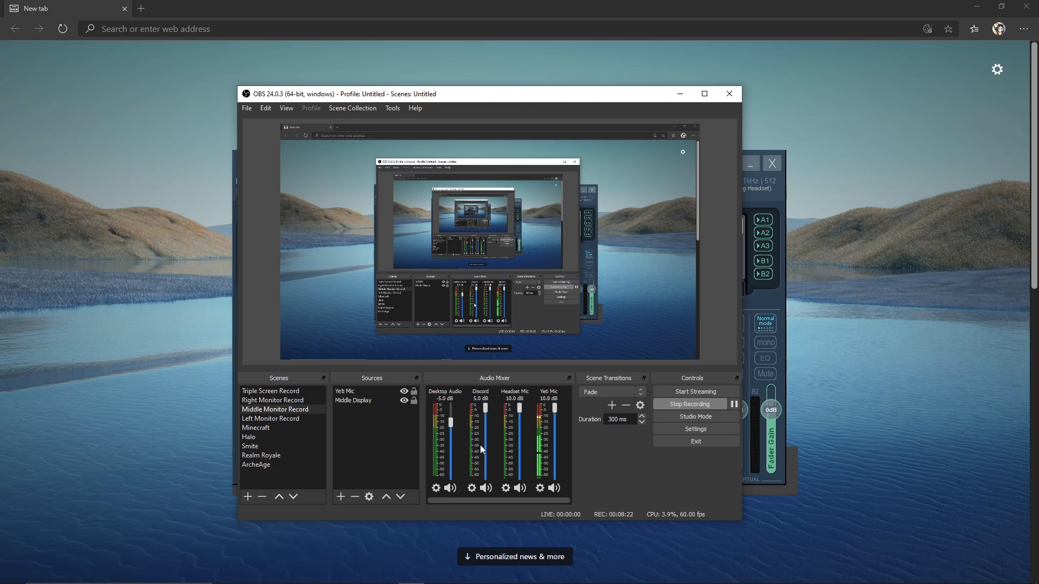
pyautogui.moveTo(421, 416)
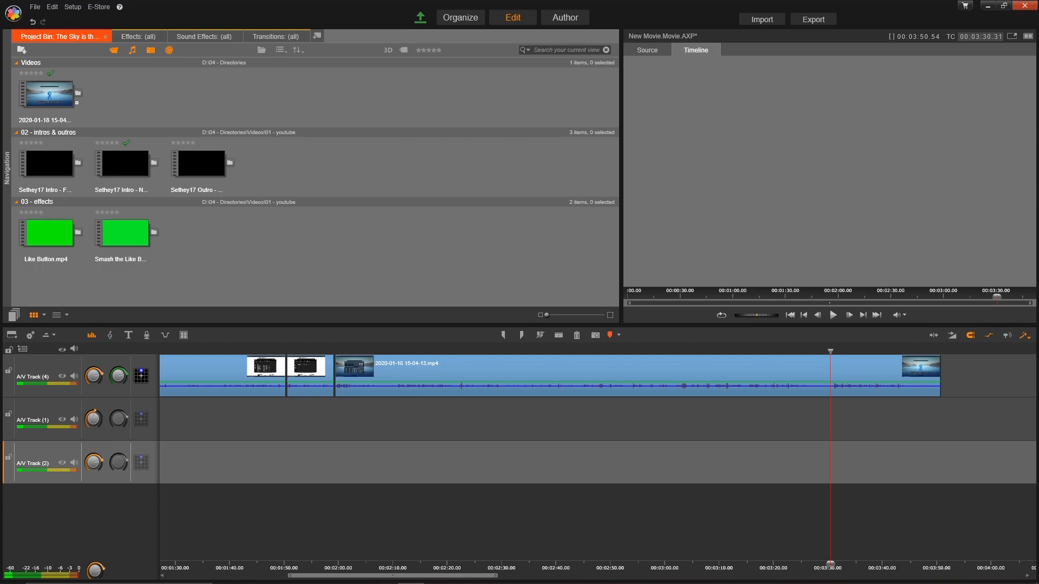
pyautogui.moveTo(759, 440)
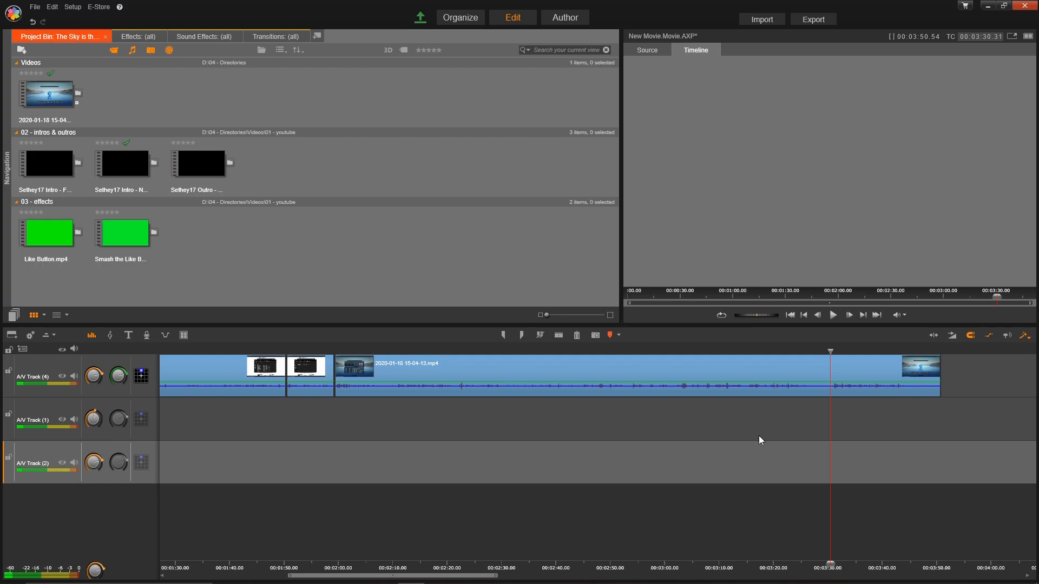
# Show the taskbar volume flyout with VoiceMeeter Input as the playback device.
pyautogui.click(968, 572)
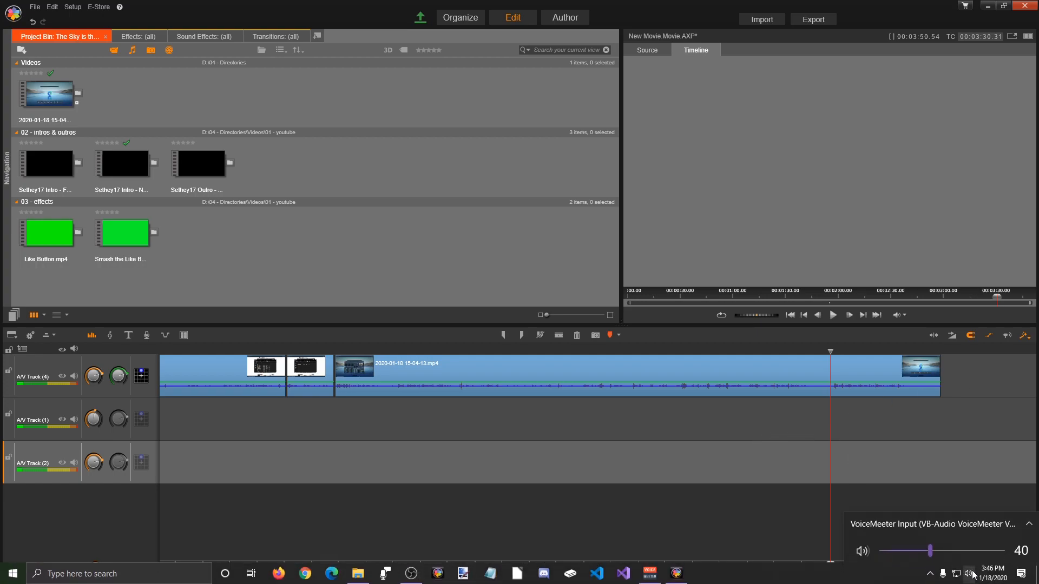
pyautogui.moveTo(886, 524)
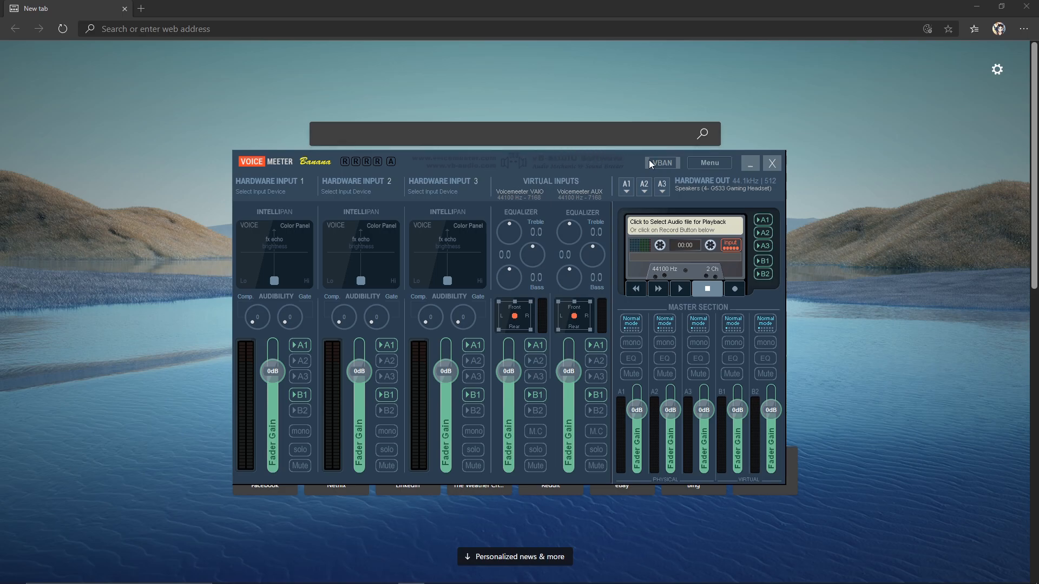
pyautogui.moveTo(634, 159)
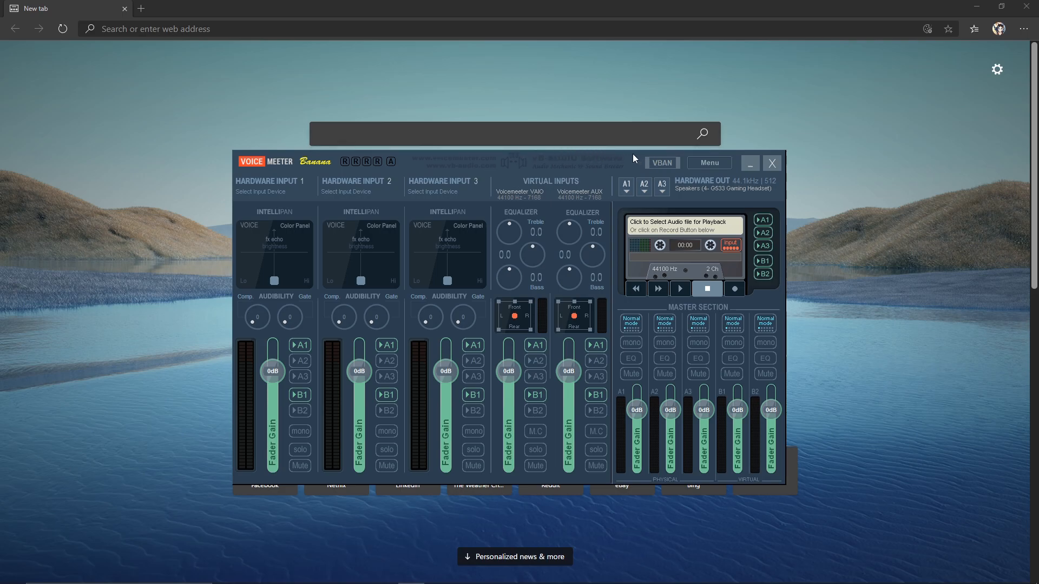